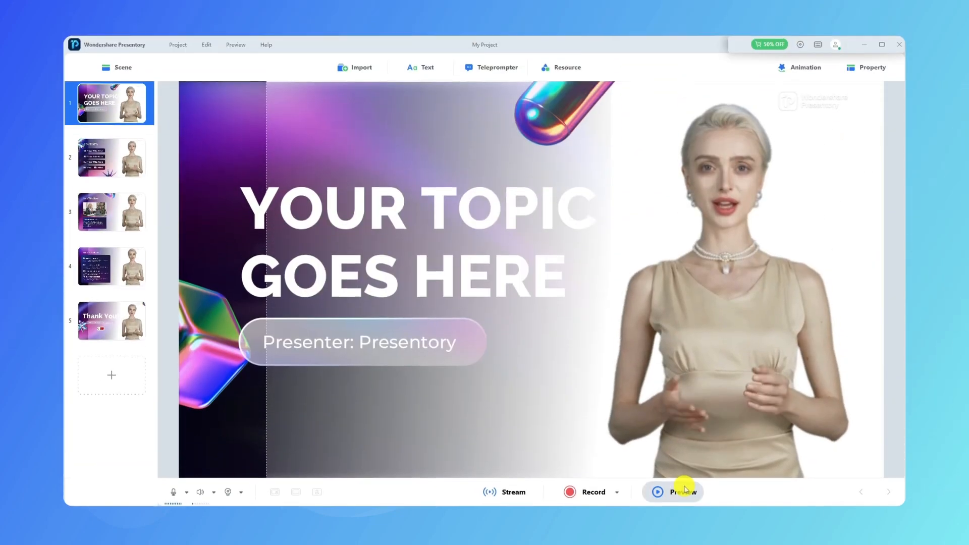
Step: Preview the slides through to the Thank You slide and return to the editor
{"action": "left_click", "coordinate": [677, 491]}
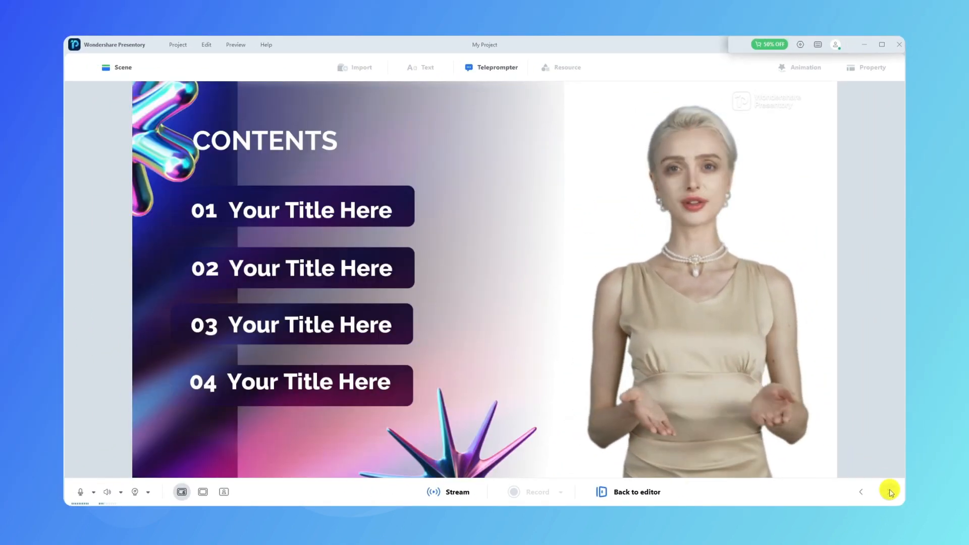
{"action": "left_click", "coordinate": [890, 490]}
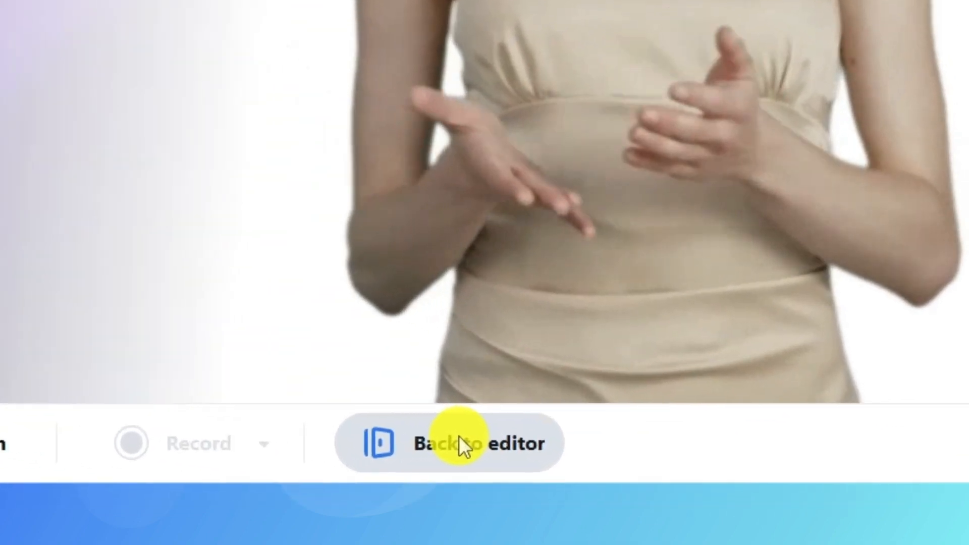
{"action": "left_click", "coordinate": [460, 448]}
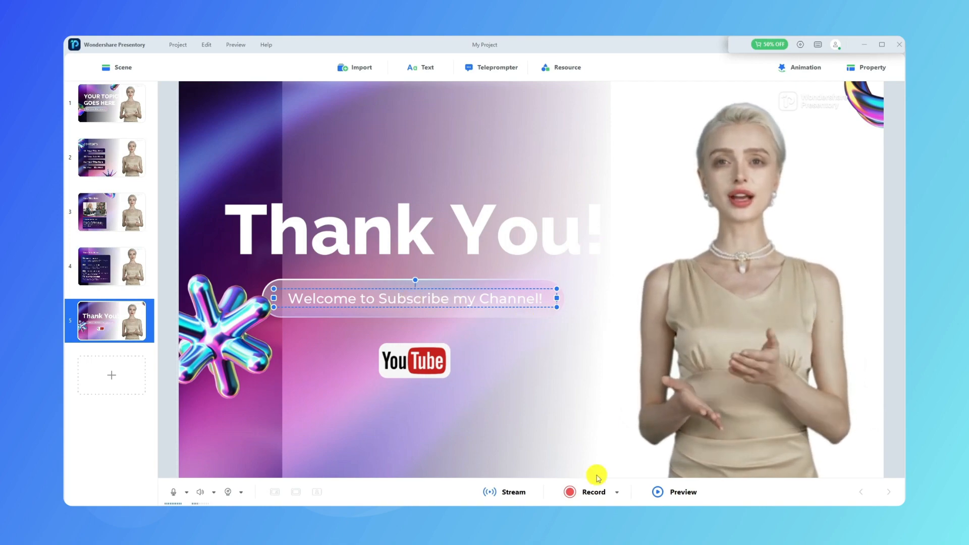
Step: Check the countdown option and start recording with the AI presenter from the topic slide
{"action": "left_click", "coordinate": [622, 492]}
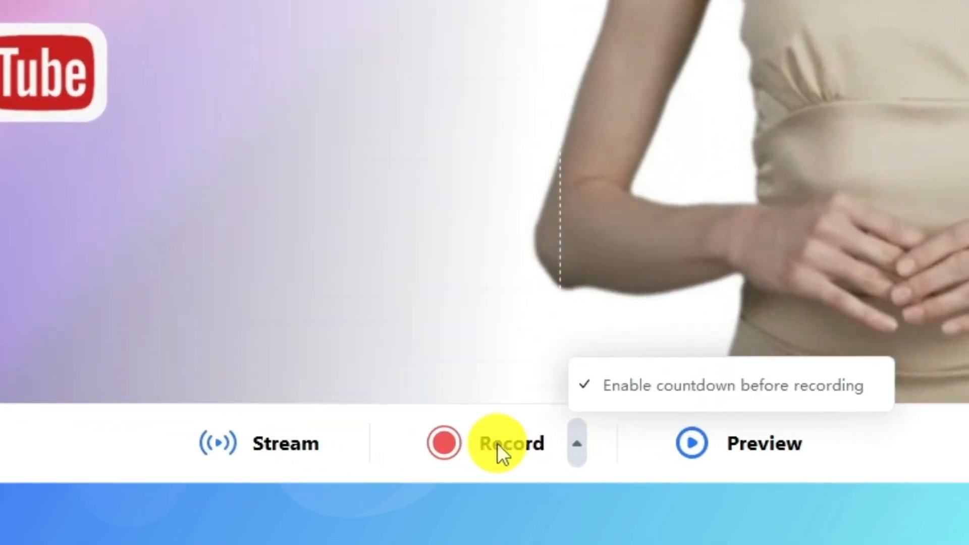
{"action": "left_click", "coordinate": [501, 444]}
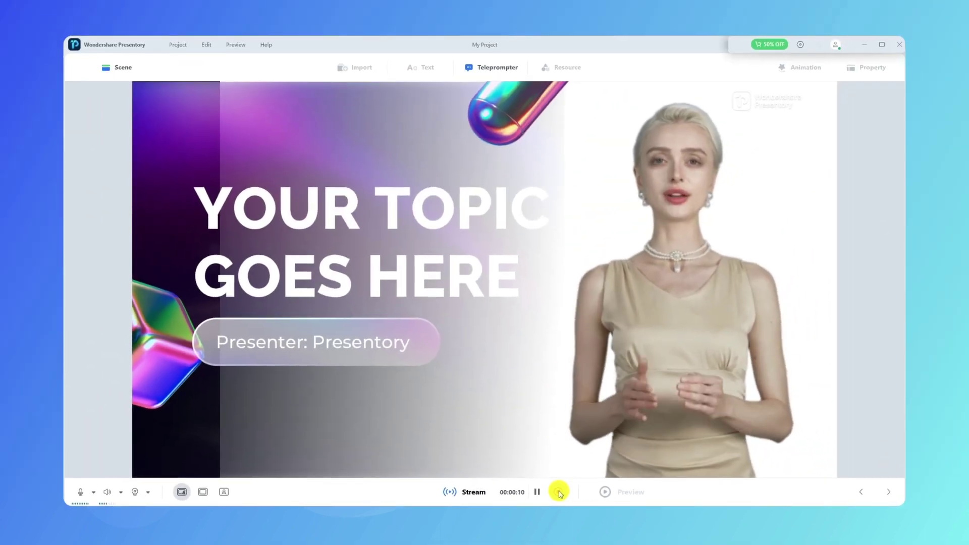
Step: Stop the 13-second recording, confirm the trim, and export it as My Video.mp4
{"action": "left_click", "coordinate": [559, 491]}
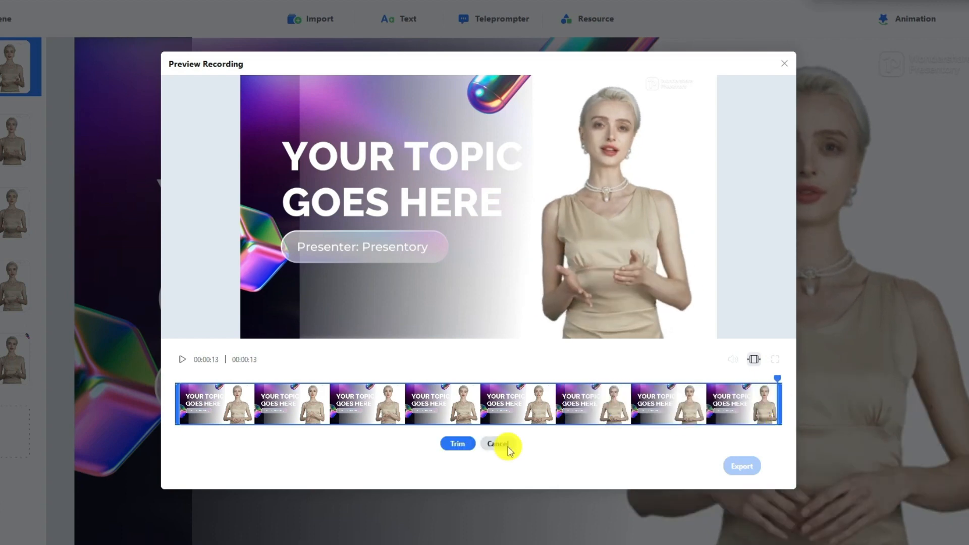
{"action": "left_click", "coordinate": [741, 465]}
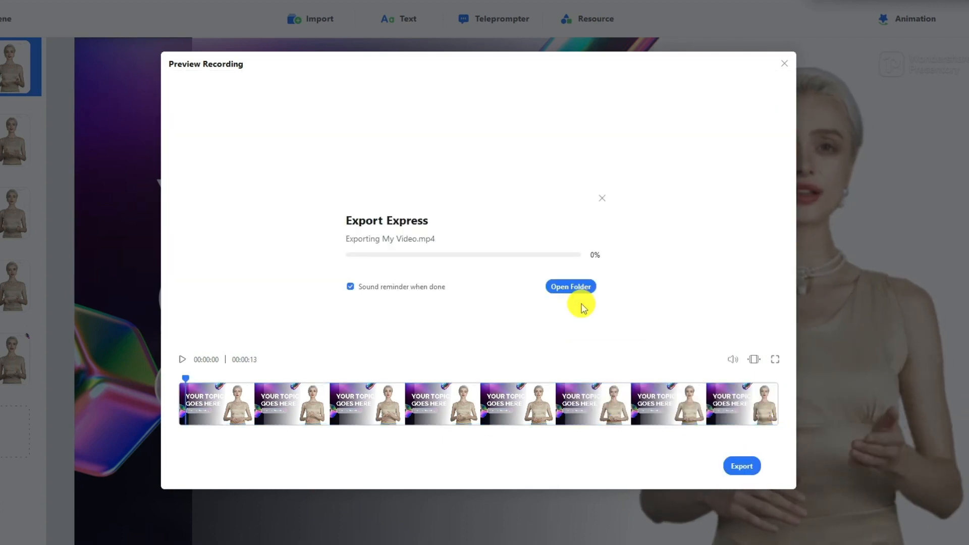